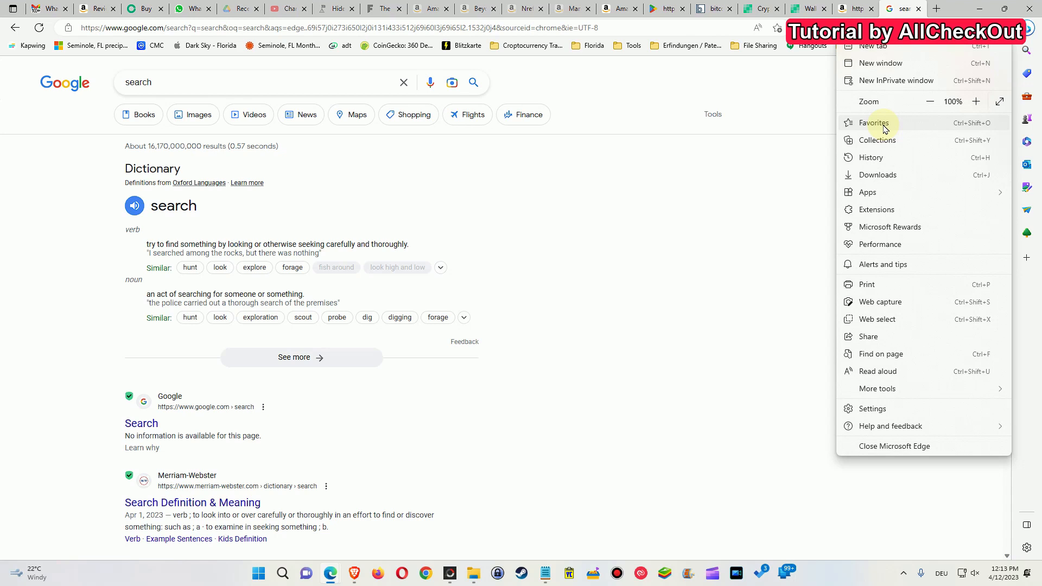
{"action": "mouse_move", "coordinate": [156, 129]}
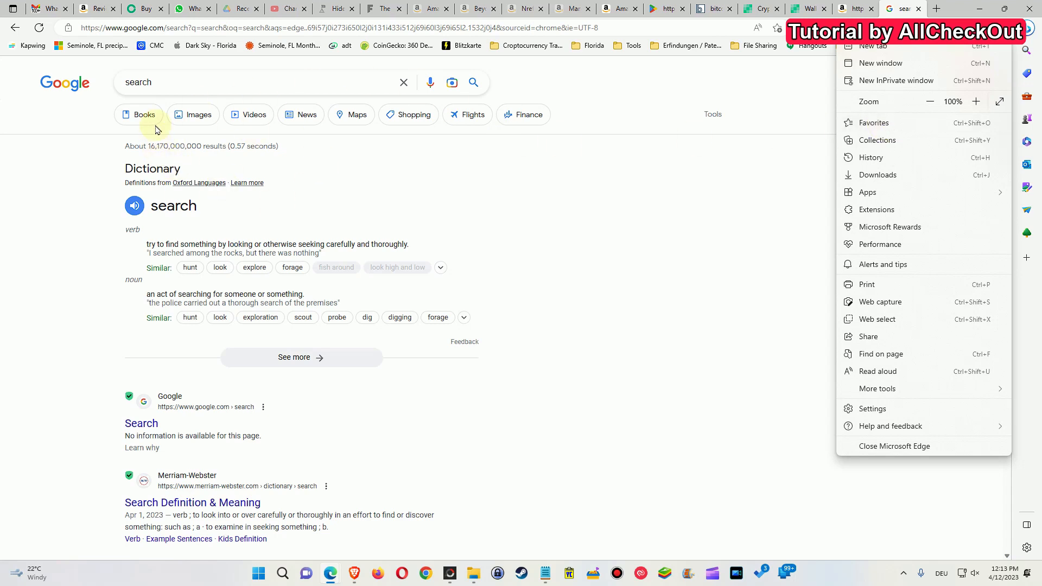
{"action": "mouse_move", "coordinate": [246, 27]}
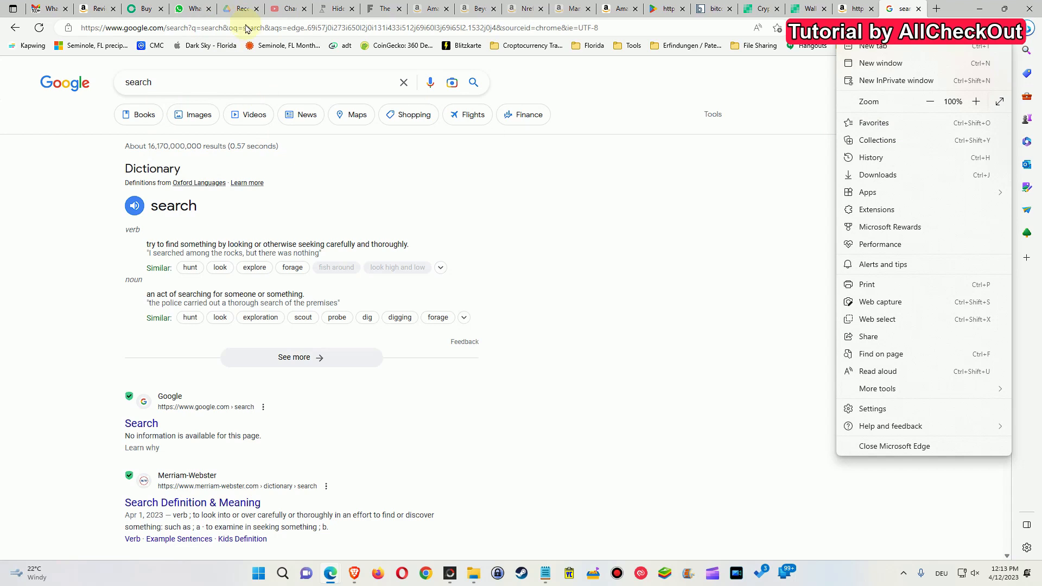
{"action": "mouse_move", "coordinate": [77, 98]}
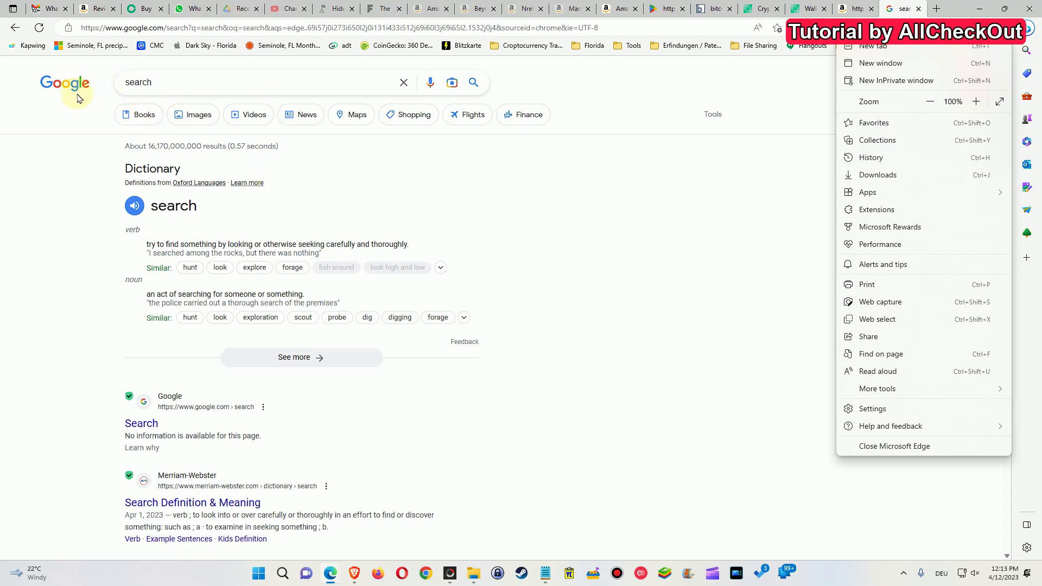
{"action": "mouse_move", "coordinate": [372, 220]}
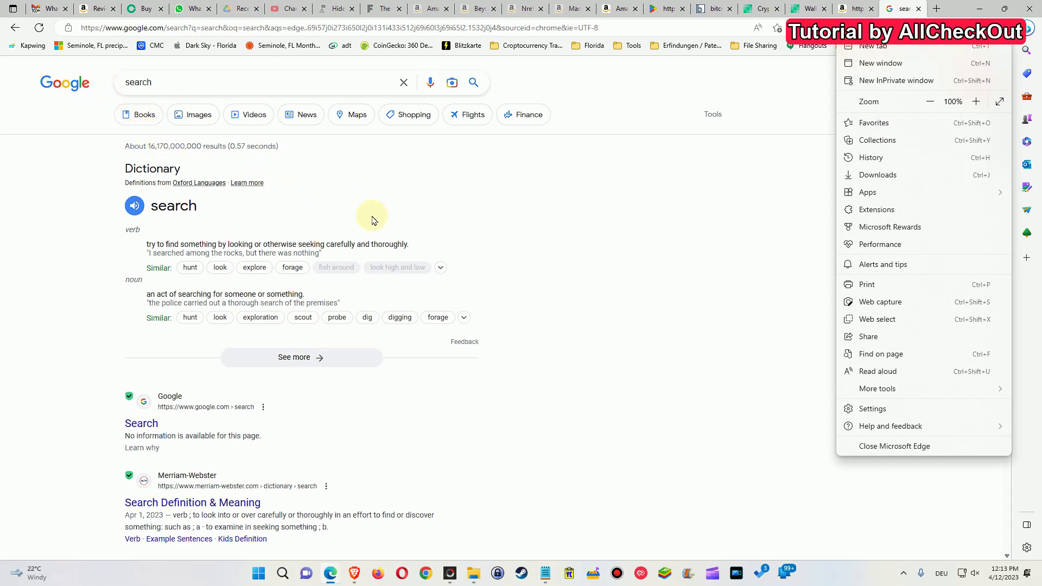
{"action": "mouse_move", "coordinate": [660, 296]}
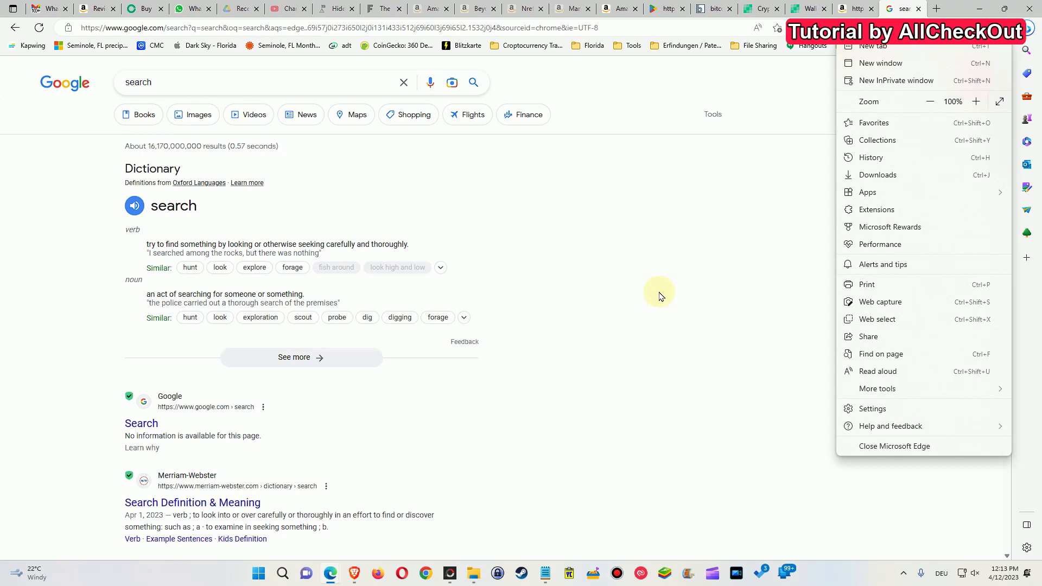
{"action": "mouse_move", "coordinate": [726, 260]}
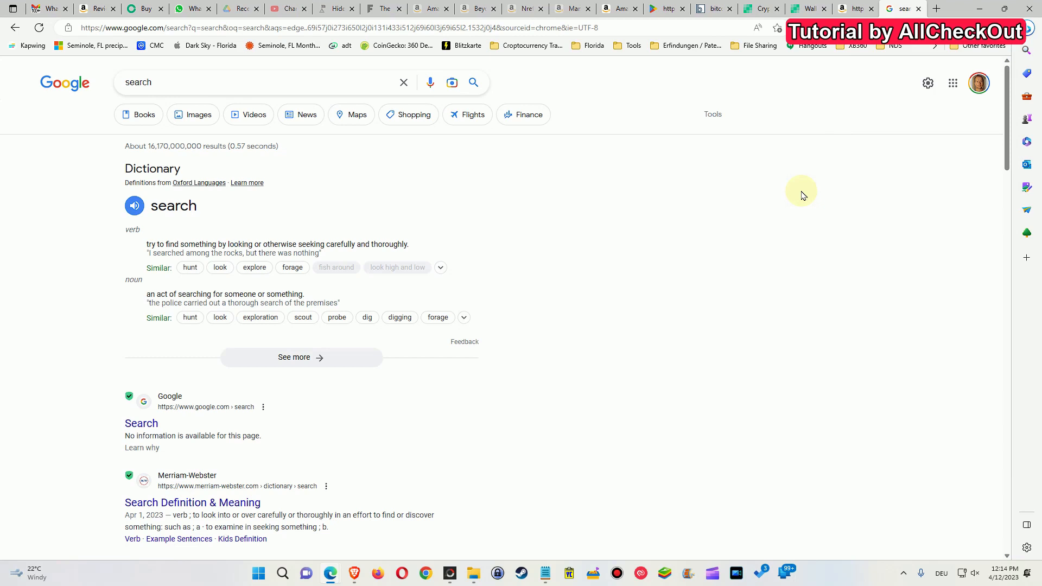
{"action": "mouse_move", "coordinate": [938, 58]}
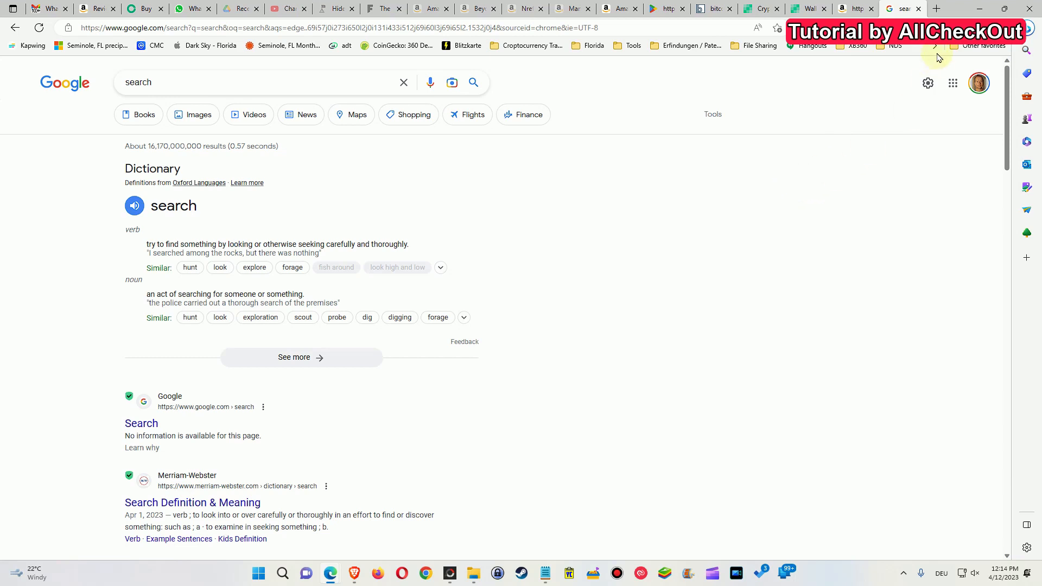
Show the installed extensions flyout, listing AVG Online Security and Session Buddy.
{"action": "left_click", "coordinate": [936, 57]}
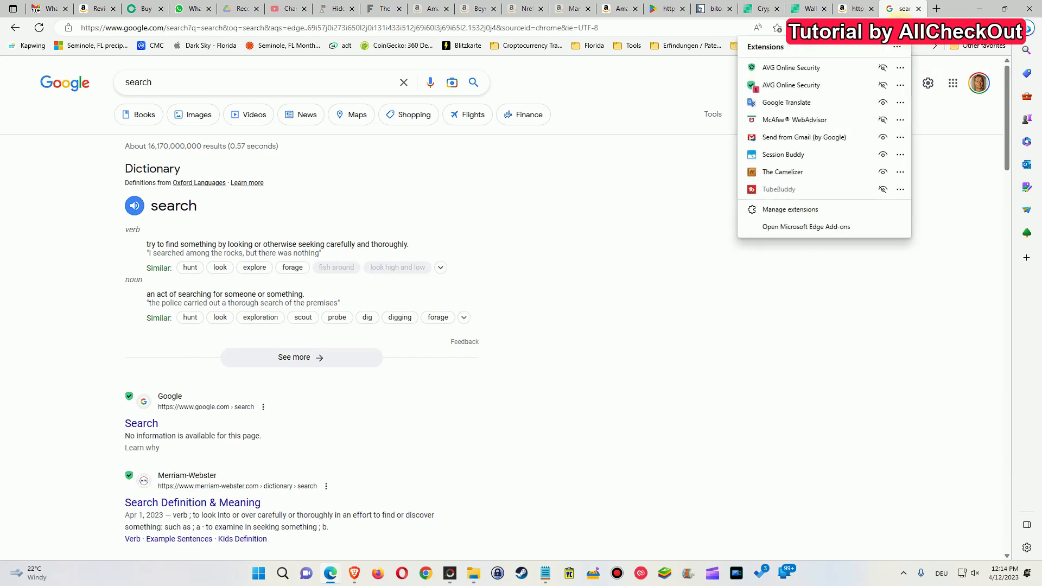
{"action": "mouse_move", "coordinate": [795, 172]}
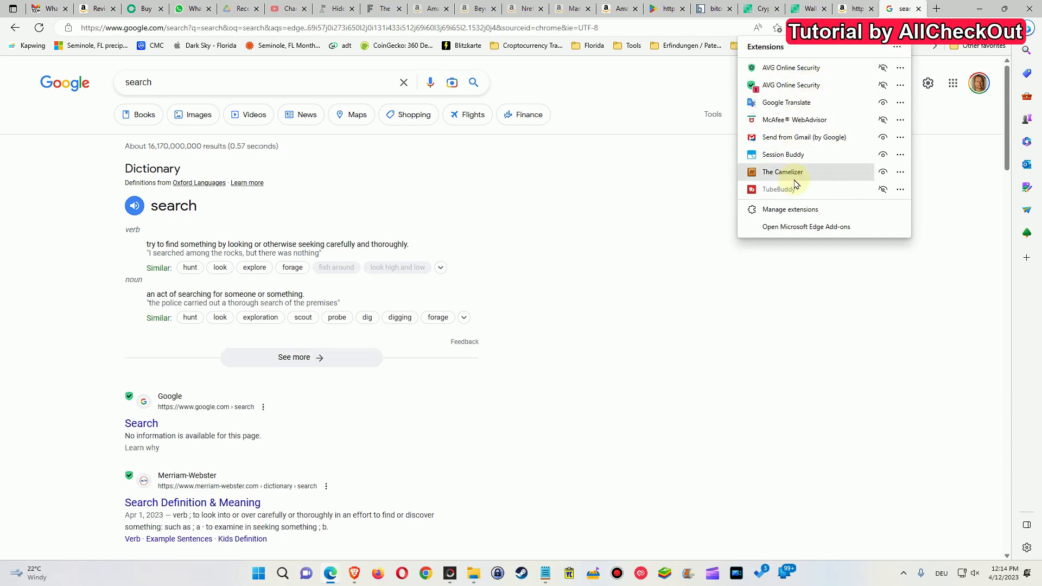
{"action": "mouse_move", "coordinate": [783, 171]}
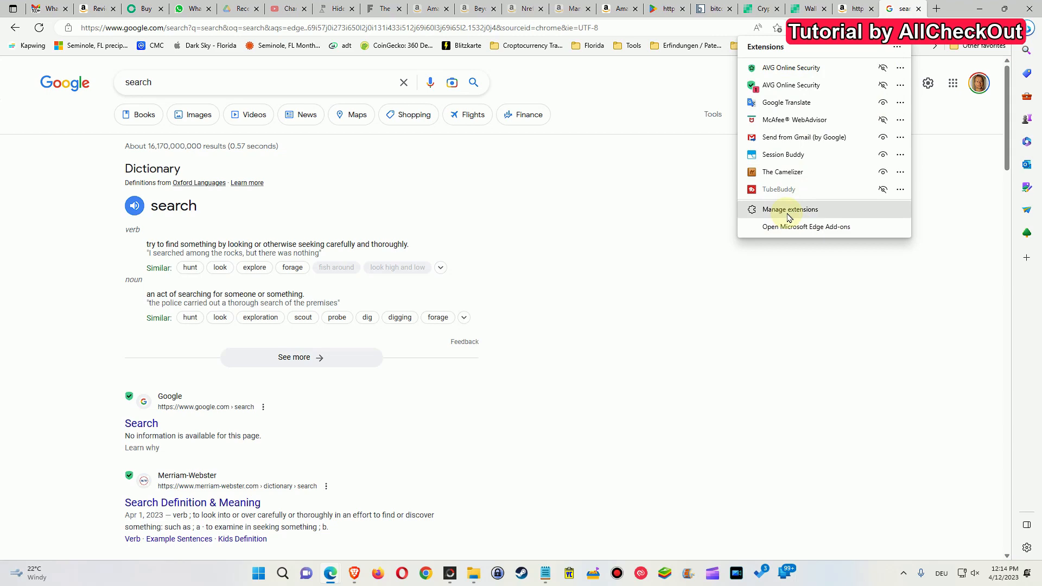
Open the full Extensions management page and browse the installed extensions list.
{"action": "left_click", "coordinate": [789, 210]}
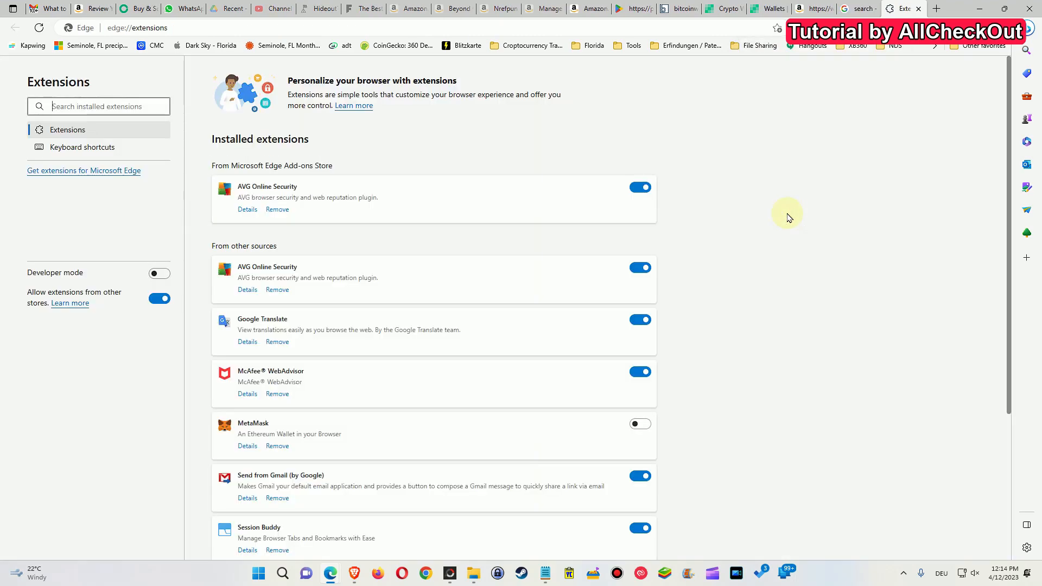
{"action": "mouse_move", "coordinate": [105, 306]}
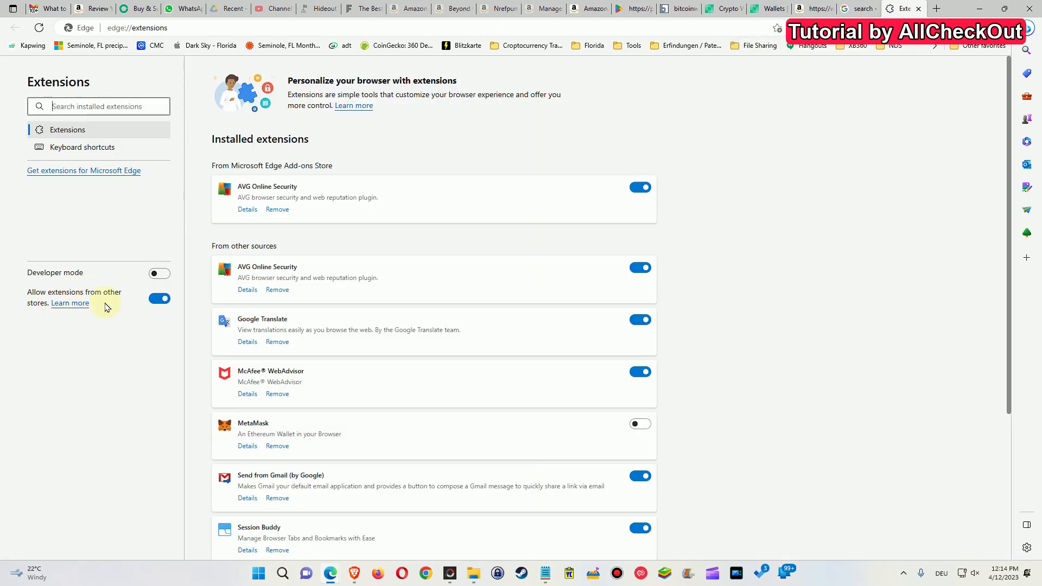
{"action": "mouse_move", "coordinate": [70, 303]}
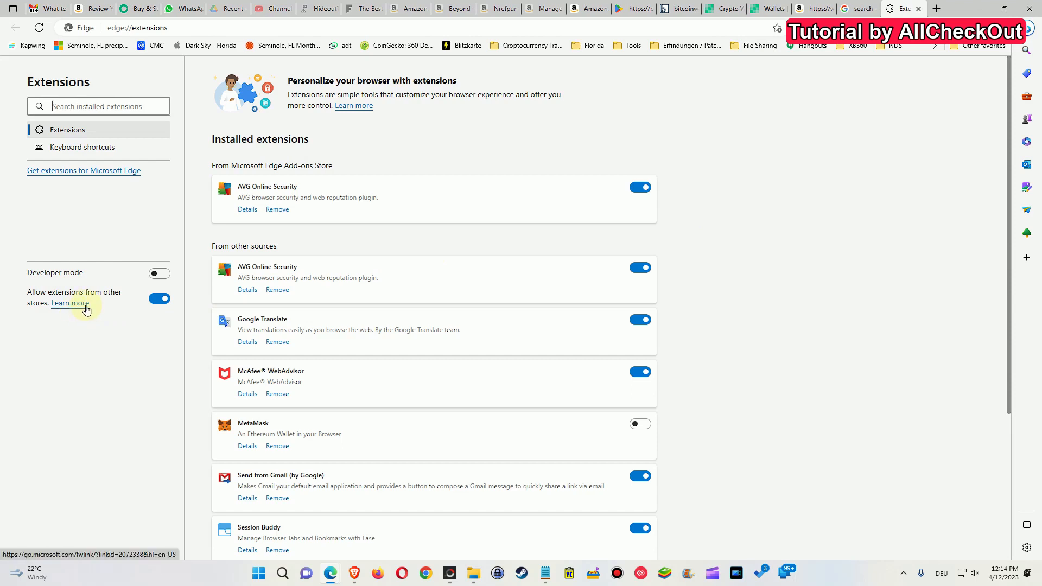
{"action": "mouse_move", "coordinate": [746, 250]}
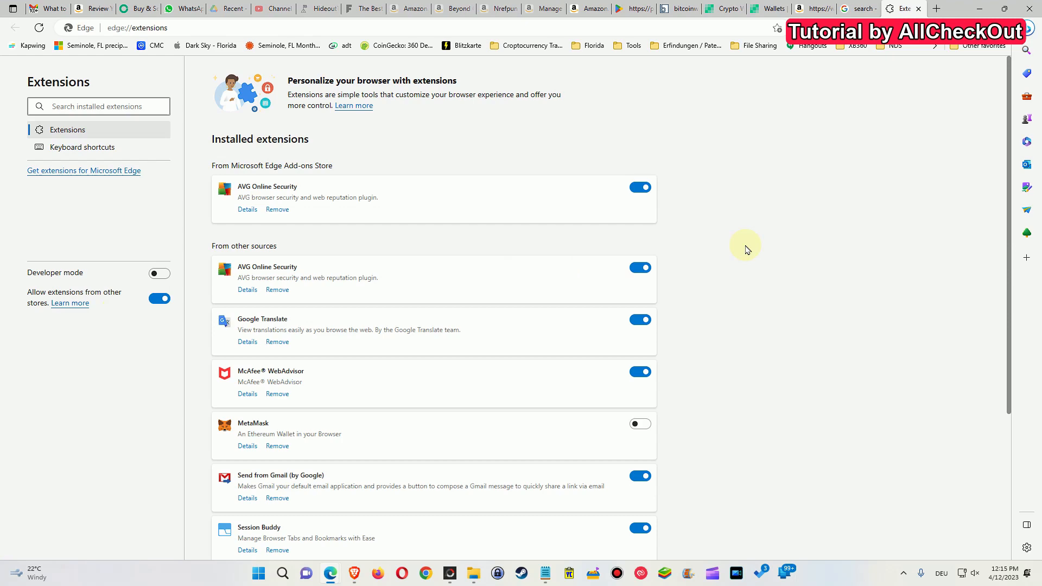
{"action": "mouse_move", "coordinate": [359, 326]}
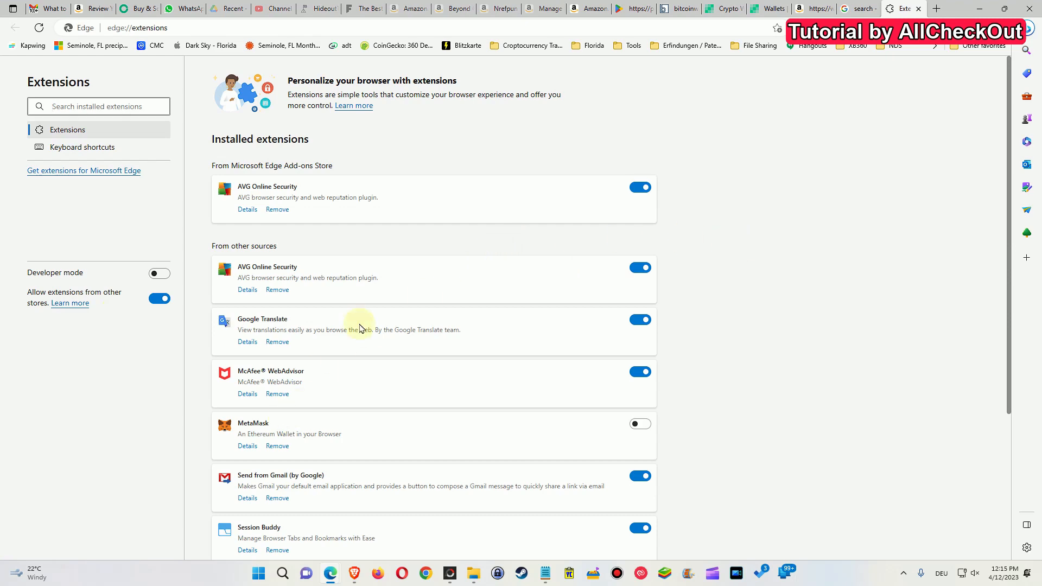
{"action": "mouse_move", "coordinate": [255, 258]}
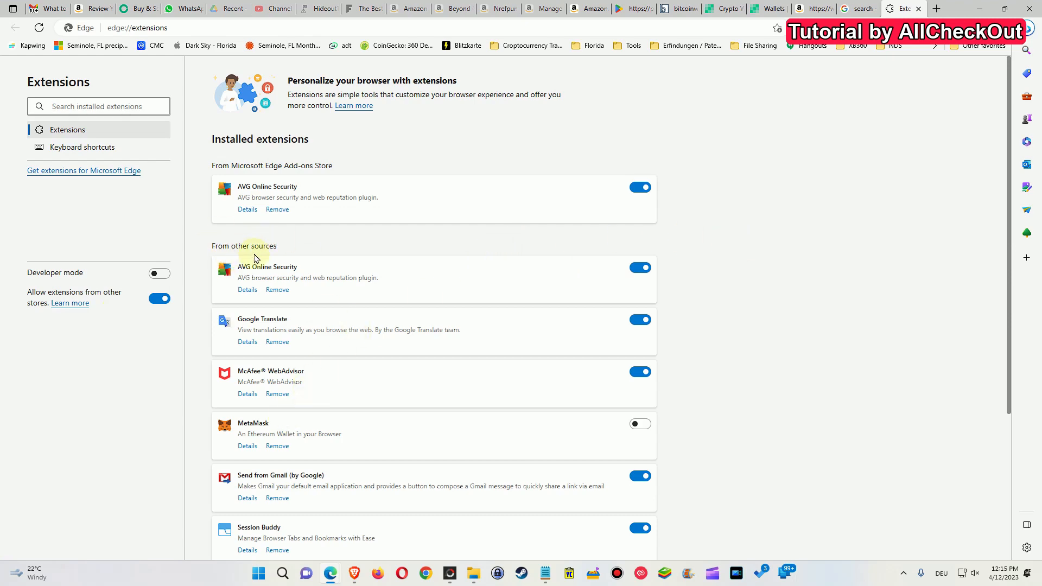
{"action": "scroll", "scroll_direction": "down", "scroll_amount": 3}
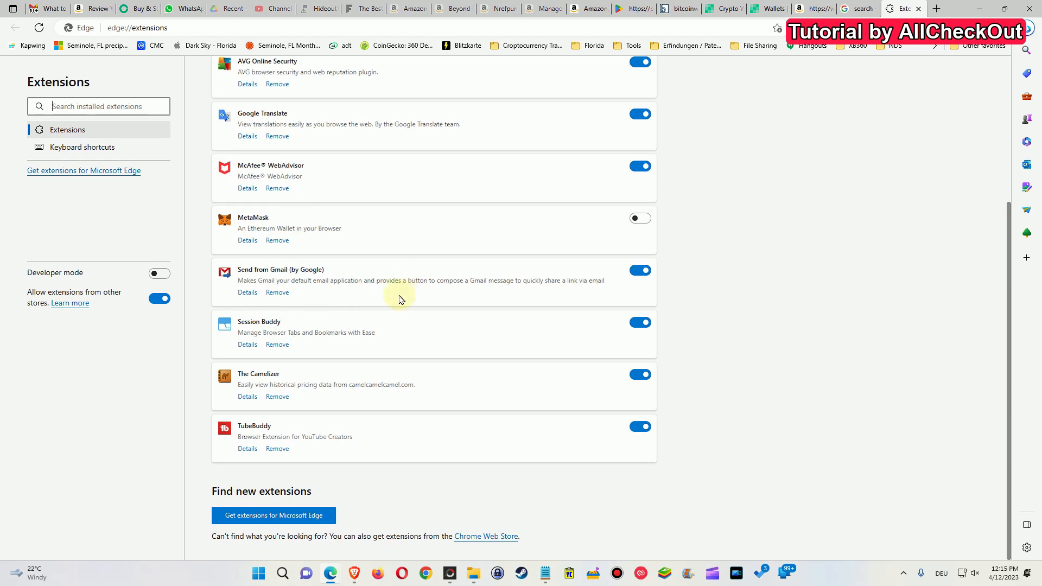
{"action": "scroll", "scroll_direction": "up", "scroll_amount": 3}
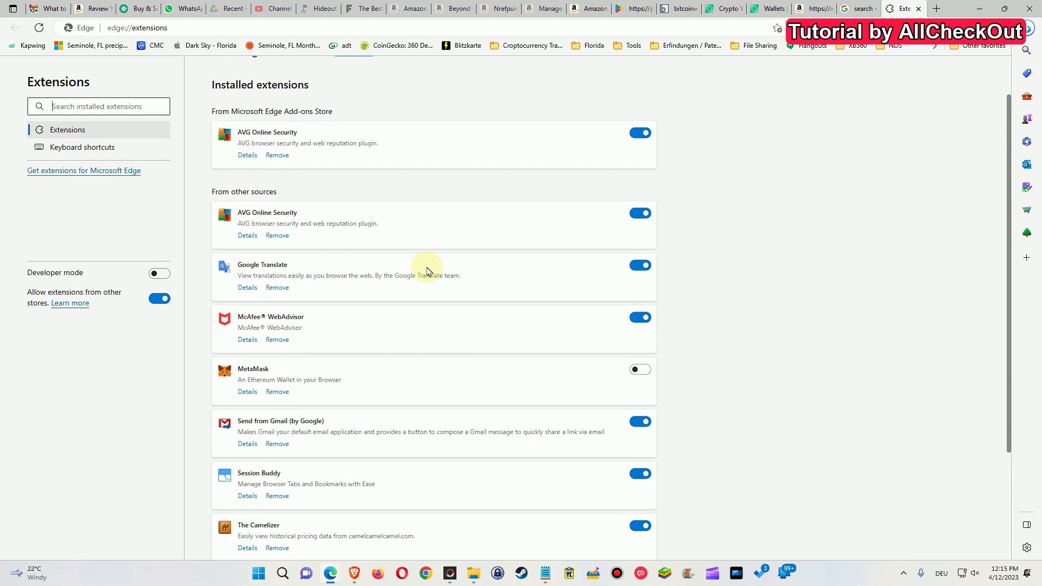
{"action": "mouse_move", "coordinate": [675, 275]}
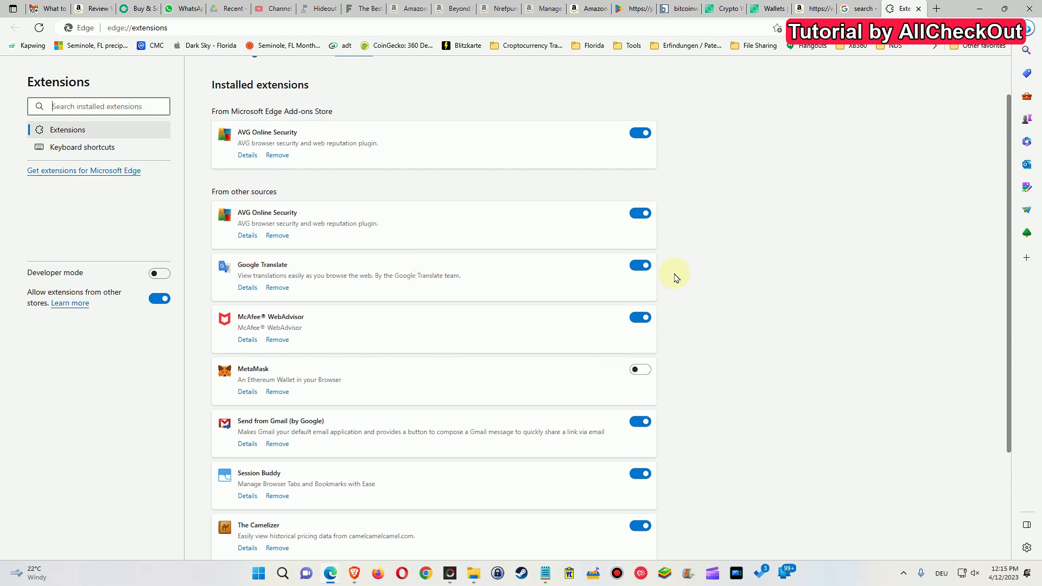
{"action": "mouse_move", "coordinate": [679, 272]}
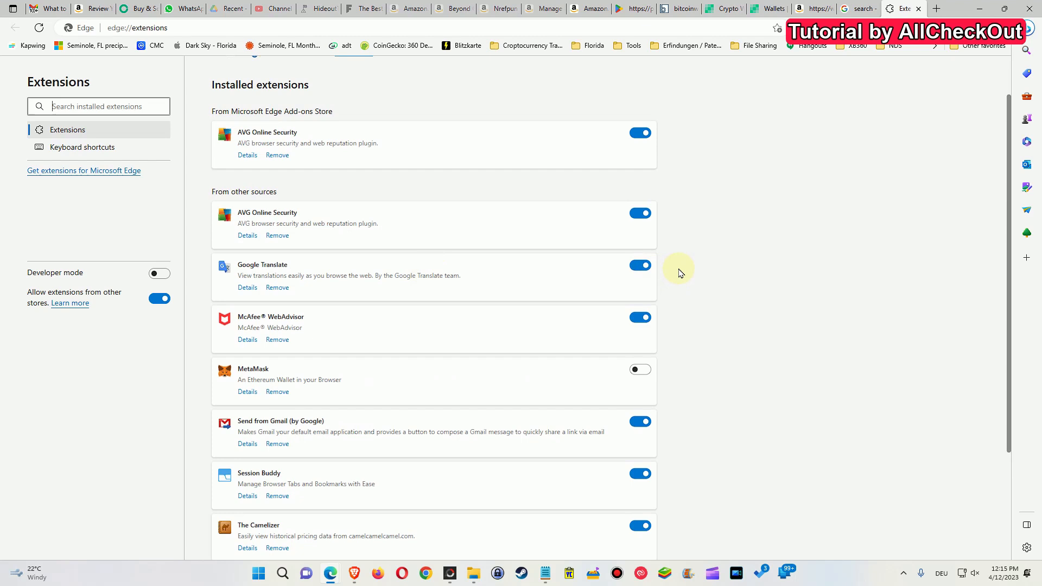
{"action": "mouse_move", "coordinate": [690, 275]}
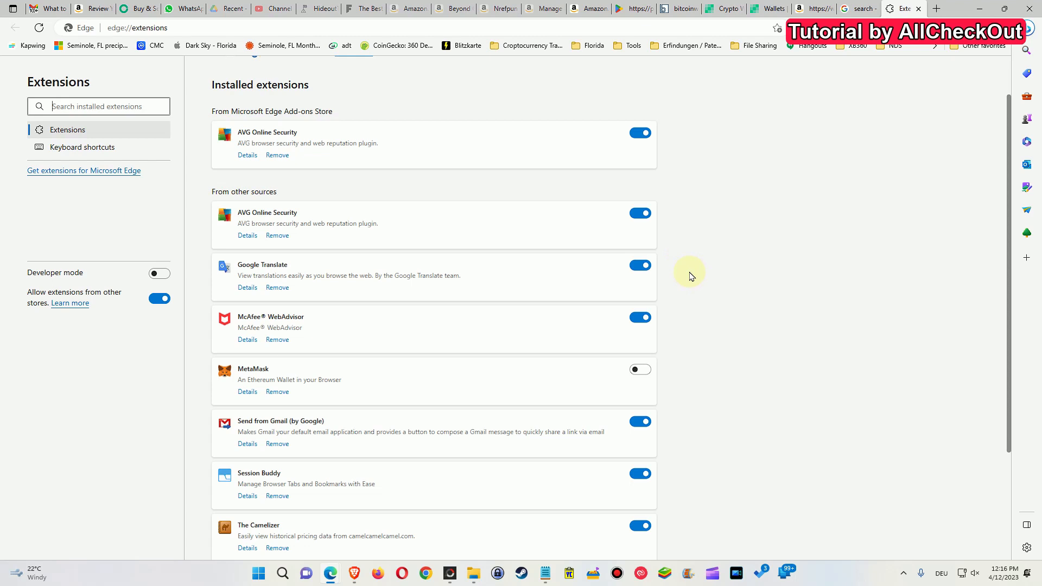
{"action": "mouse_move", "coordinate": [826, 266]}
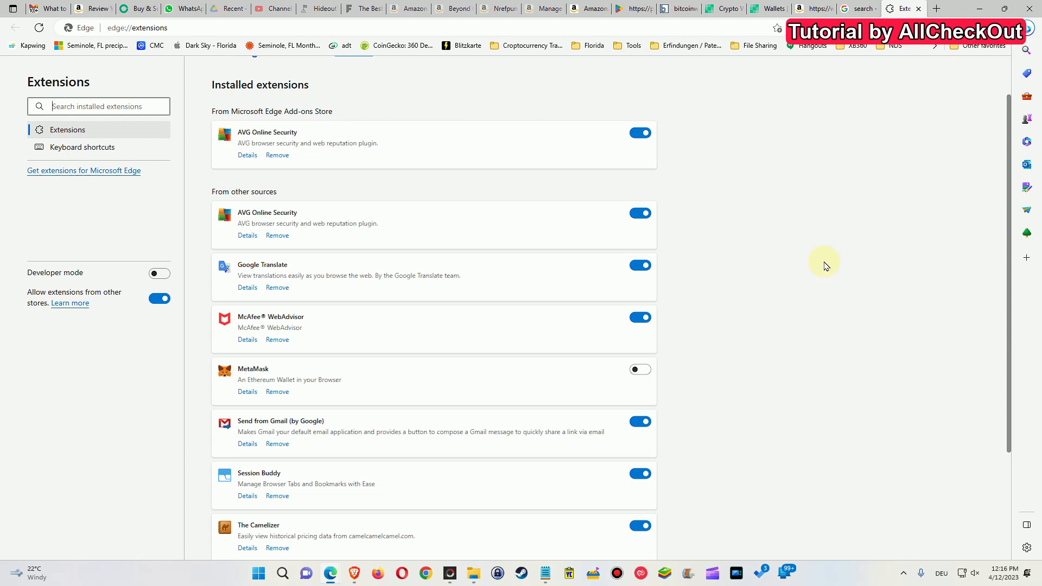
{"action": "mouse_move", "coordinate": [834, 251]}
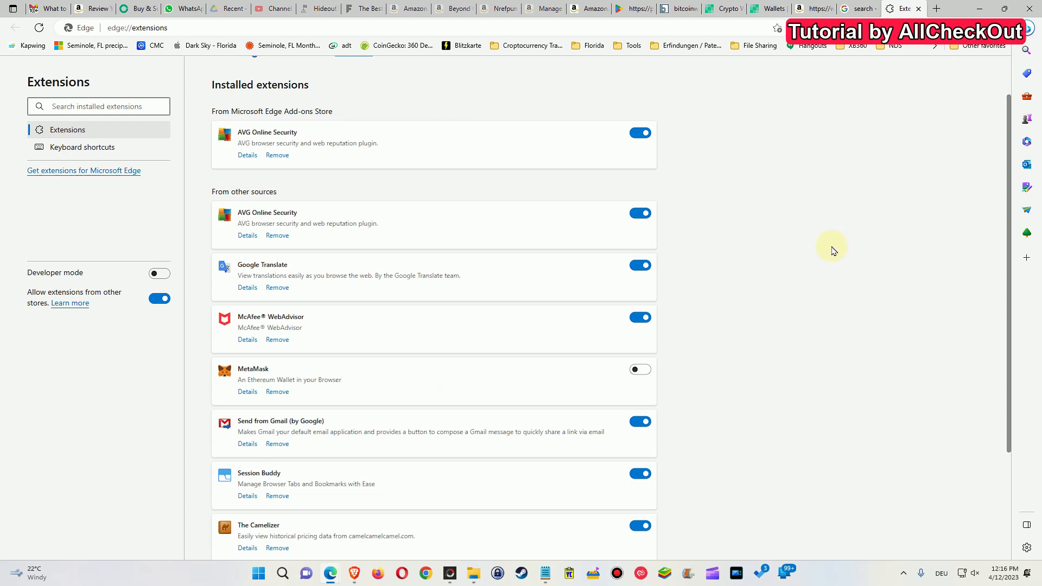
{"action": "mouse_move", "coordinate": [876, 213]}
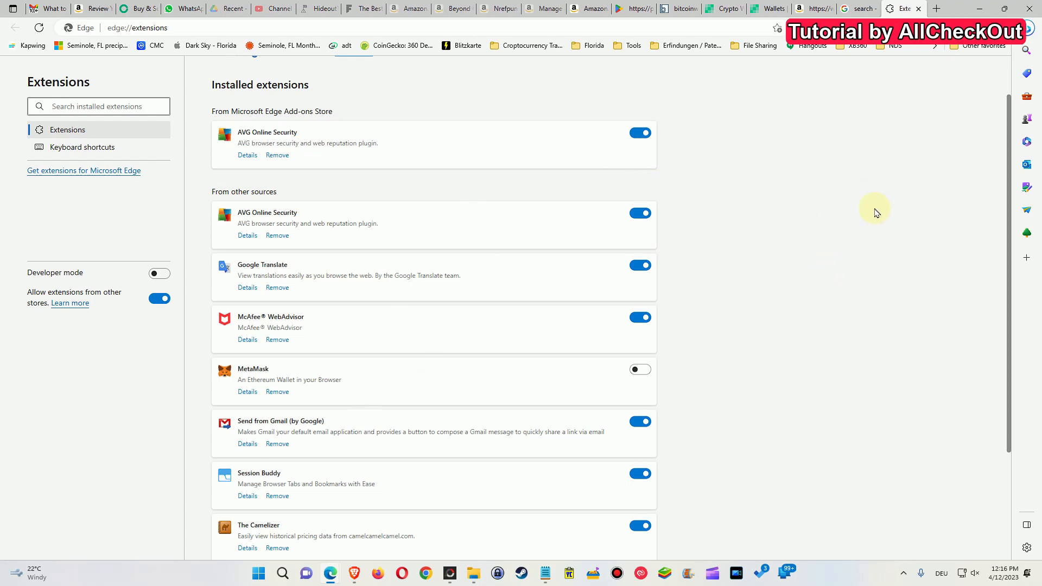